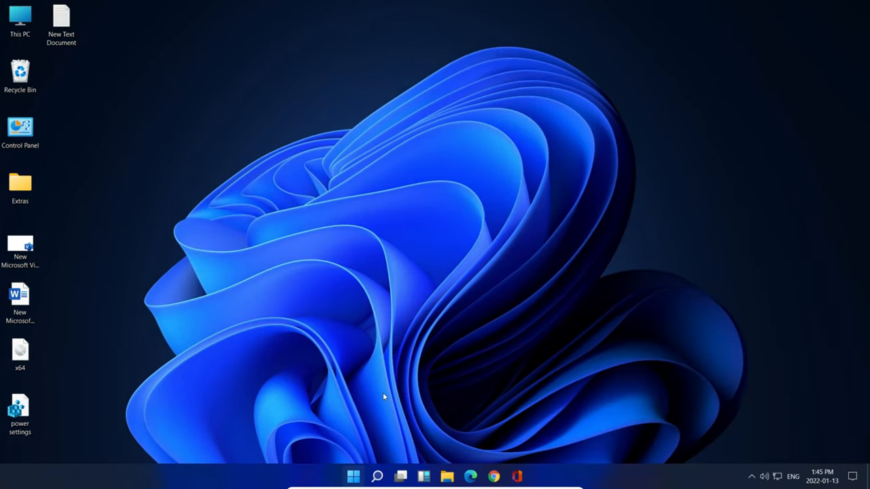
Step: Search Start for 'sleep' to reach Power & sleep settings
{"action": "type", "text": "sleep"}
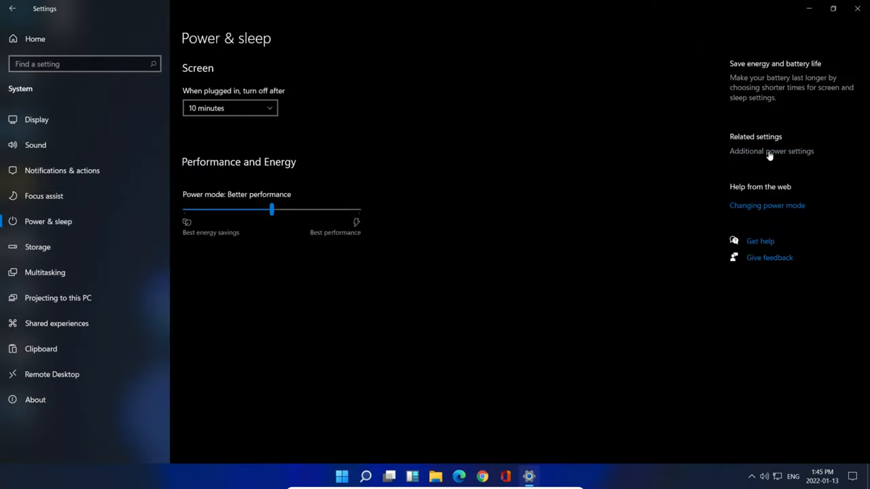
Step: Go from Additional power settings to the Balanced plan's advanced power settings
{"action": "left_click", "coordinate": [772, 151]}
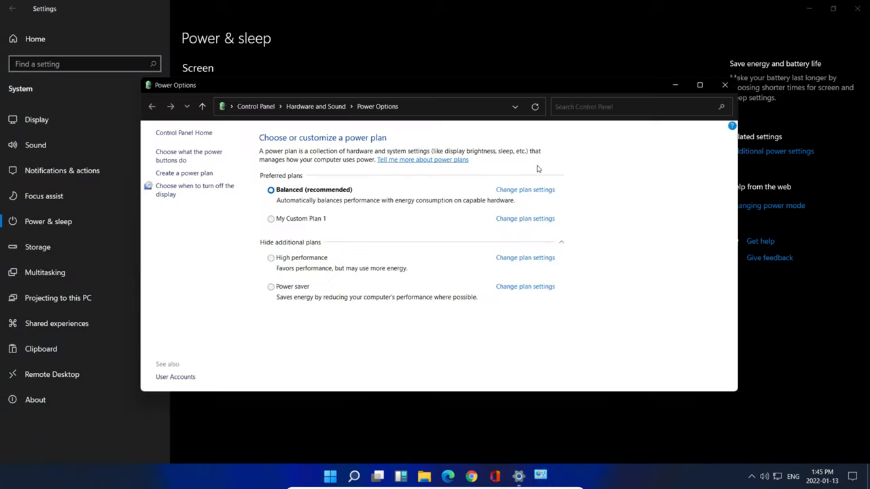
{"action": "mouse_move", "coordinate": [524, 189]}
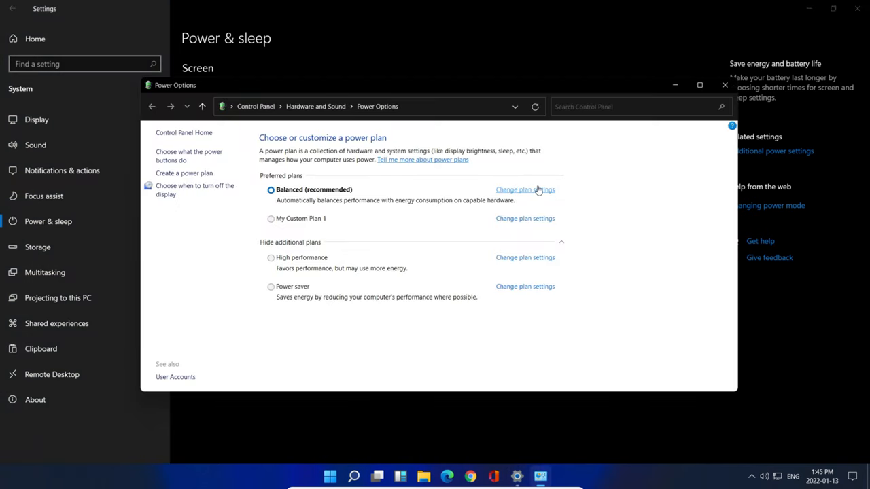
{"action": "left_click", "coordinate": [525, 190]}
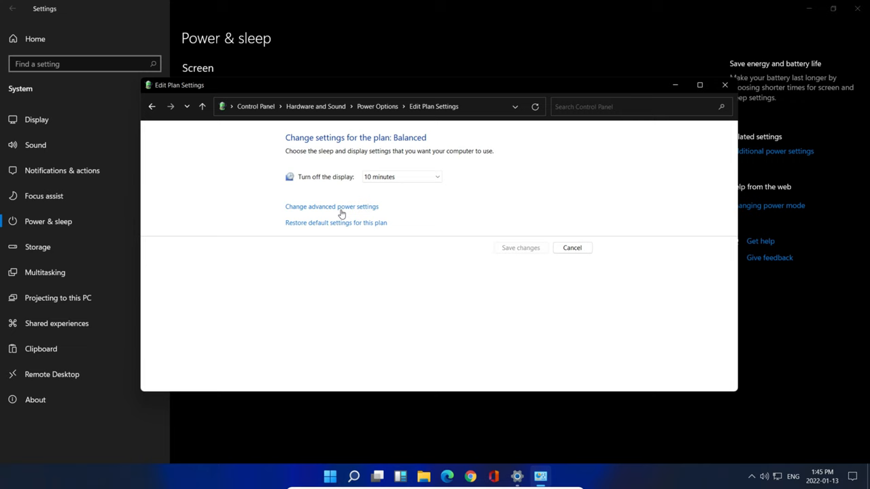
{"action": "left_click", "coordinate": [331, 207]}
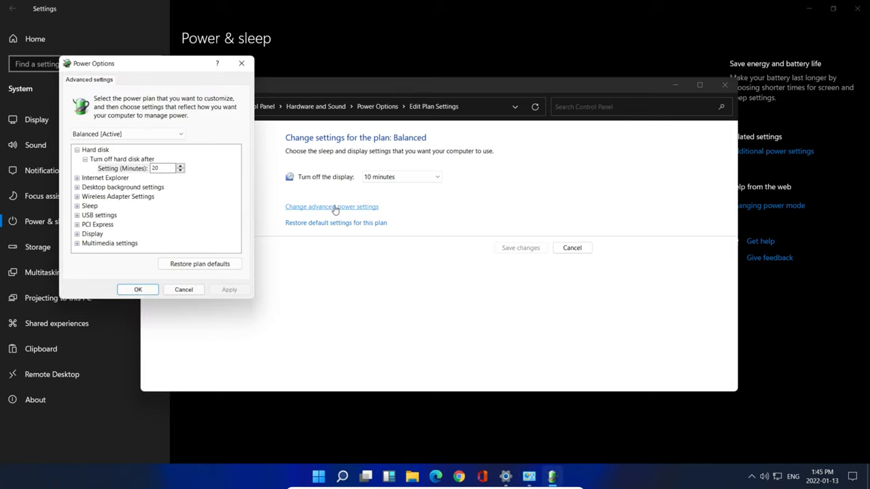
{"action": "mouse_move", "coordinate": [194, 131]}
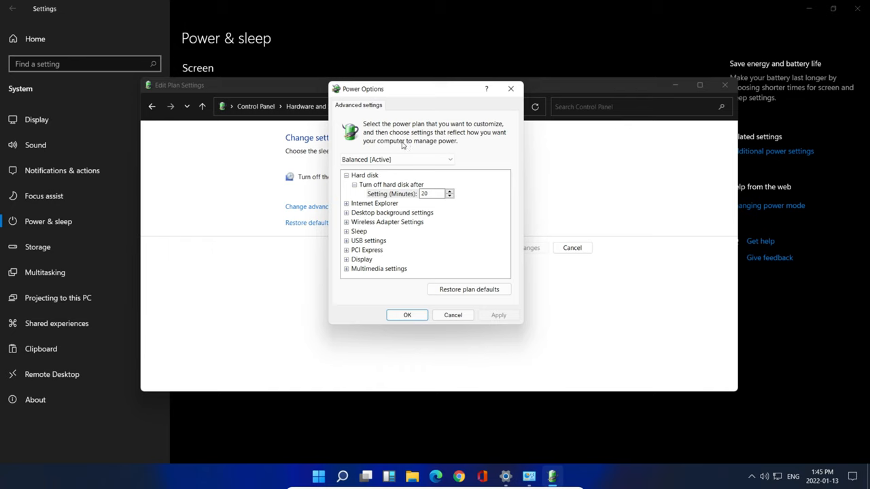
{"action": "mouse_move", "coordinate": [353, 199]}
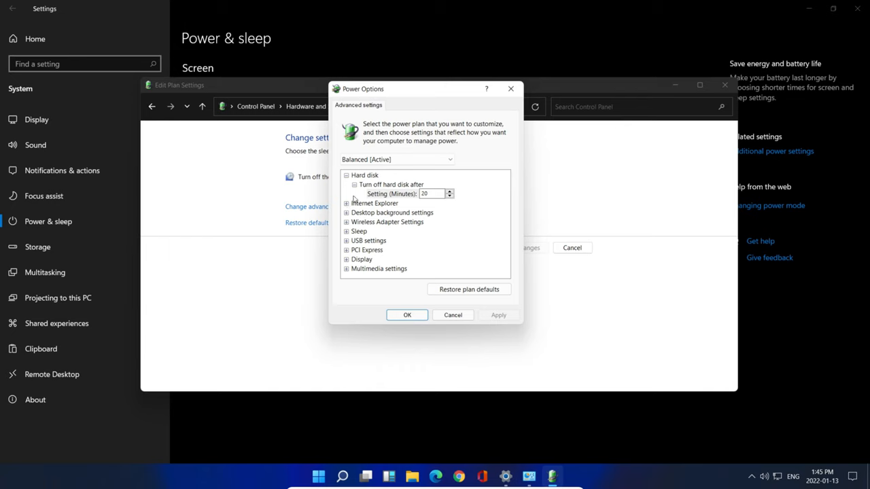
{"action": "mouse_move", "coordinate": [384, 264]}
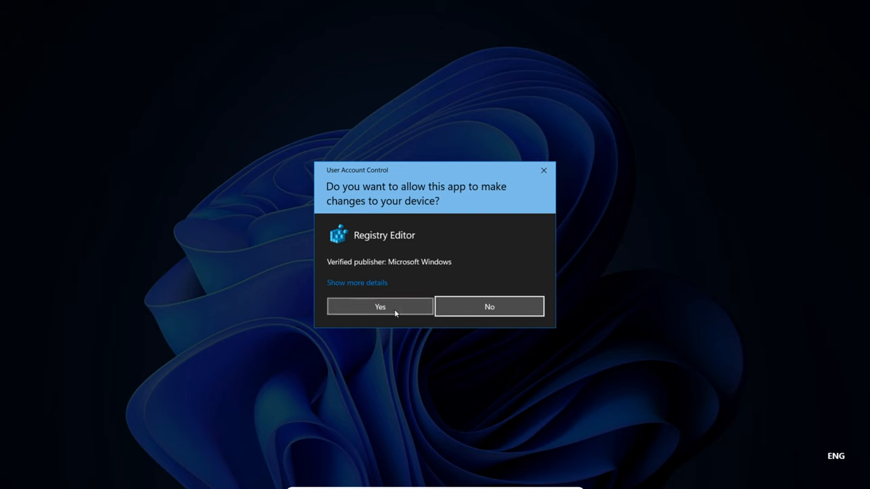
Step: Approve the UAC prompt and warning, then dismiss the registry merge success message
{"action": "left_click", "coordinate": [379, 307]}
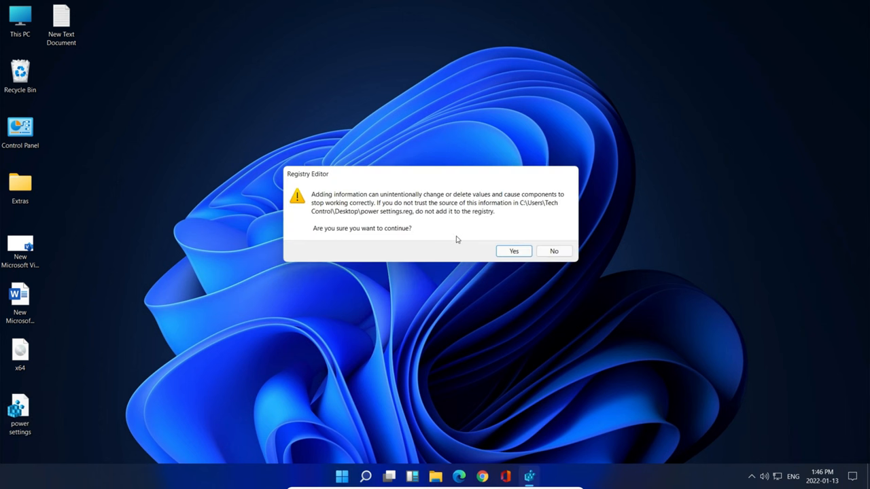
{"action": "left_click", "coordinate": [514, 251]}
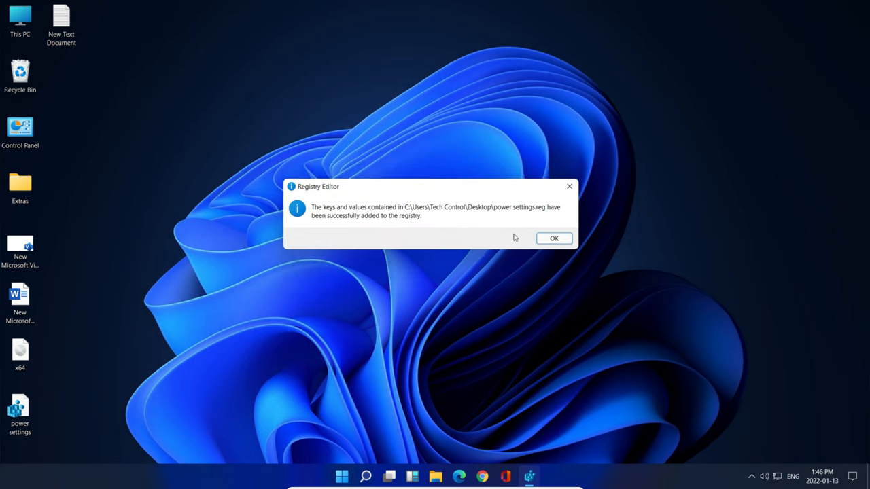
{"action": "left_click", "coordinate": [554, 238]}
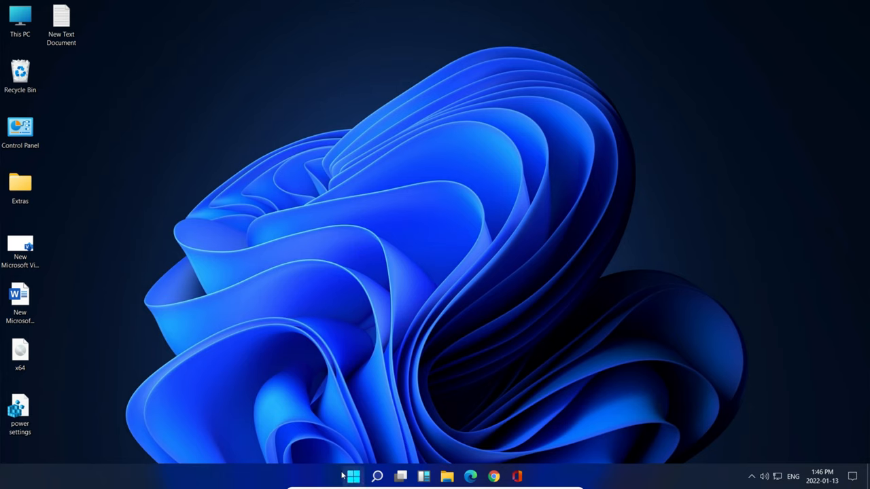
Step: Search 'sle' and navigate back to the Balanced plan's advanced power settings
{"action": "type", "text": "sle"}
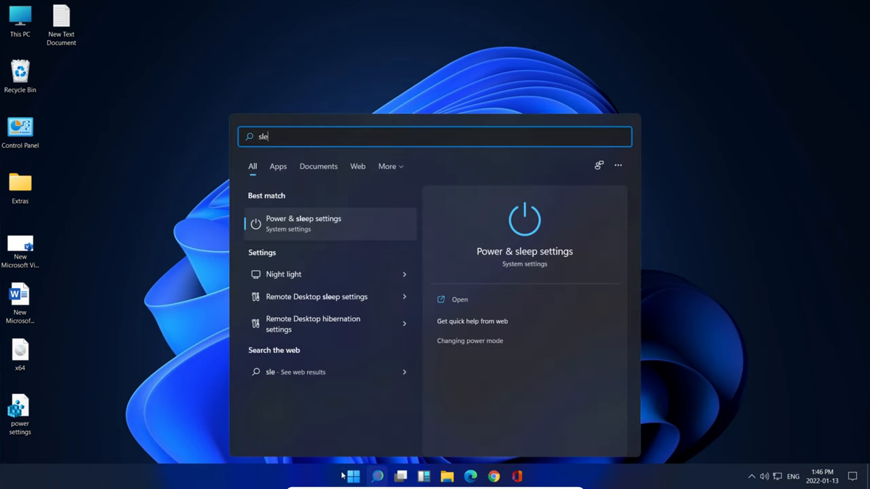
{"action": "left_click", "coordinate": [303, 223]}
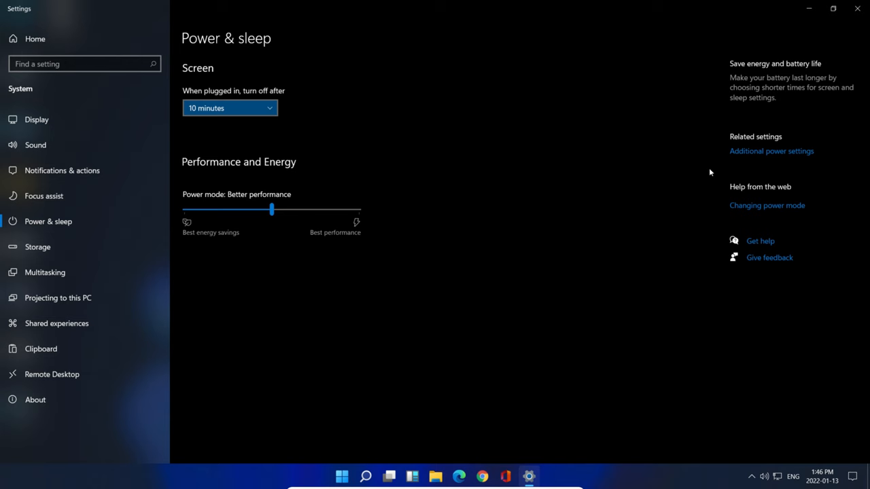
{"action": "left_click", "coordinate": [771, 151]}
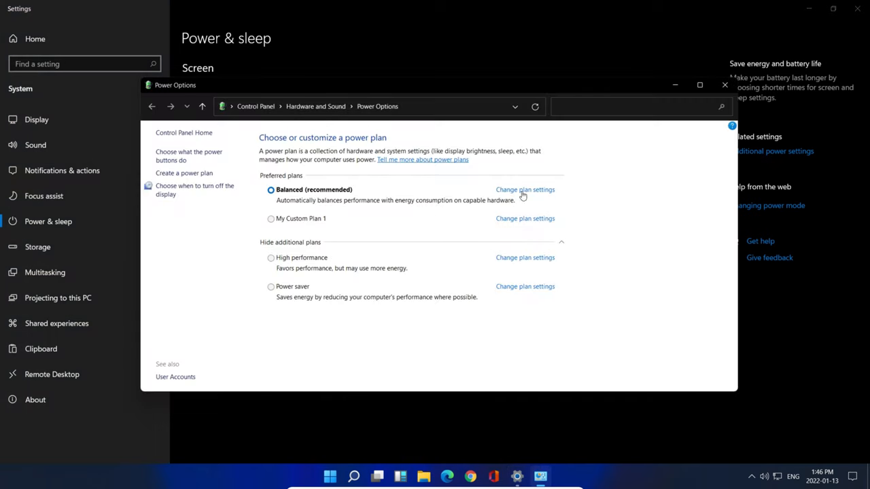
{"action": "left_click", "coordinate": [524, 190]}
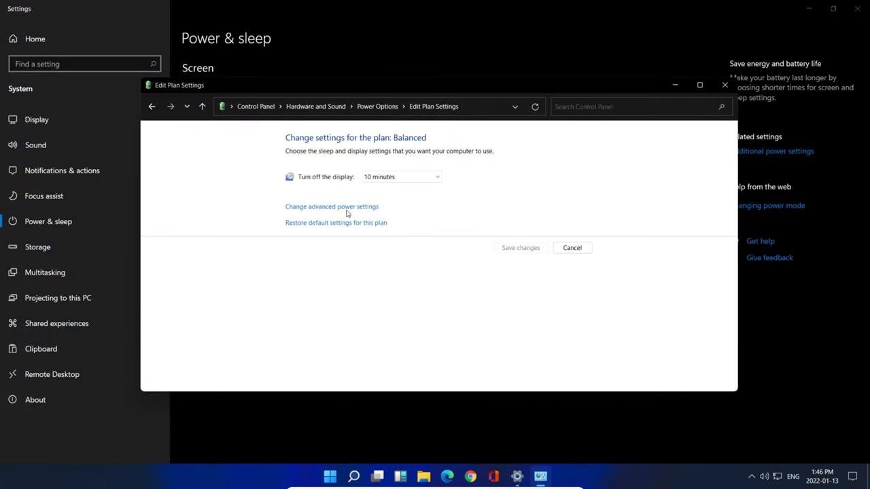
{"action": "left_click", "coordinate": [331, 207]}
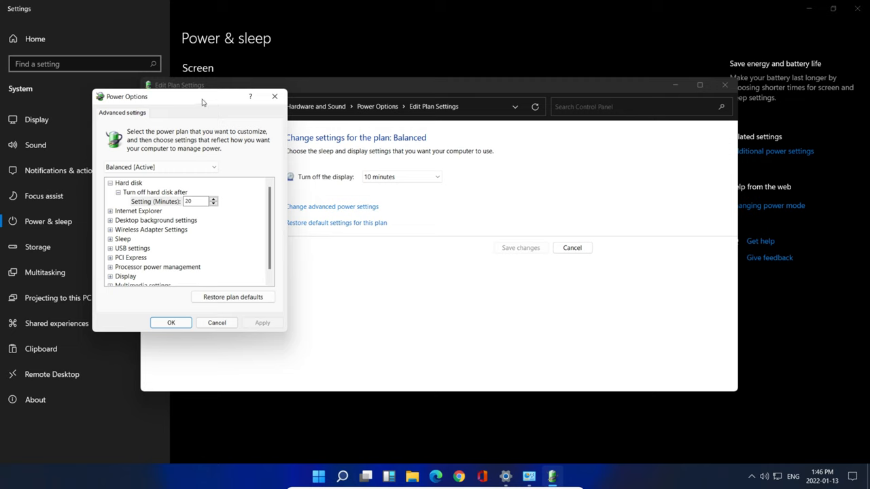
Step: Expand Processor power management and set System cooling policy to Active
{"action": "left_click_drag", "start_coordinate": [191, 96], "coordinate": [397, 98]}
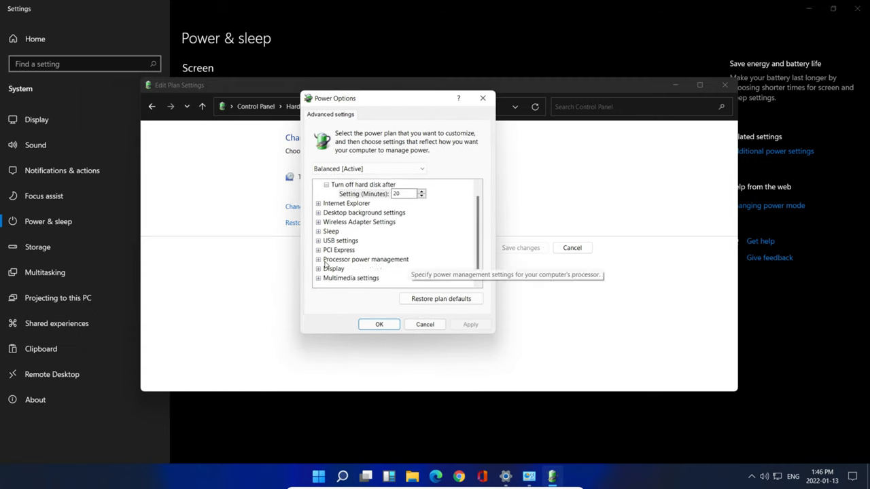
{"action": "left_click", "coordinate": [318, 259]}
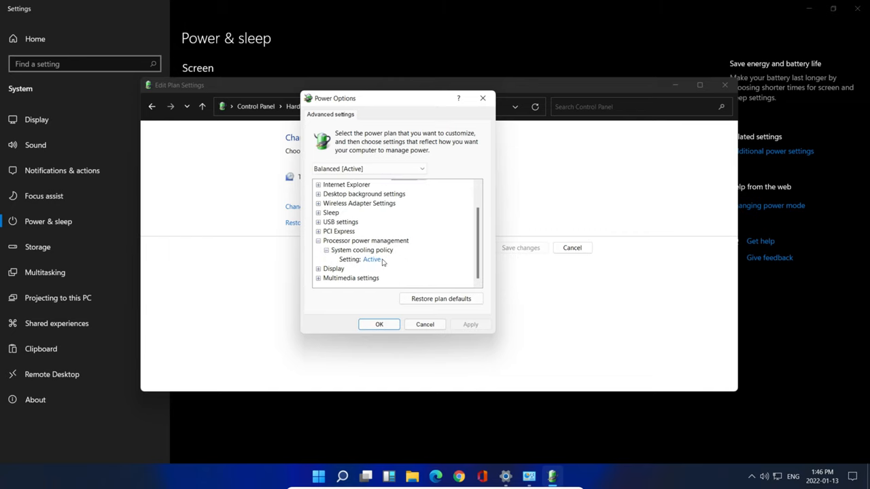
{"action": "left_click", "coordinate": [392, 260]}
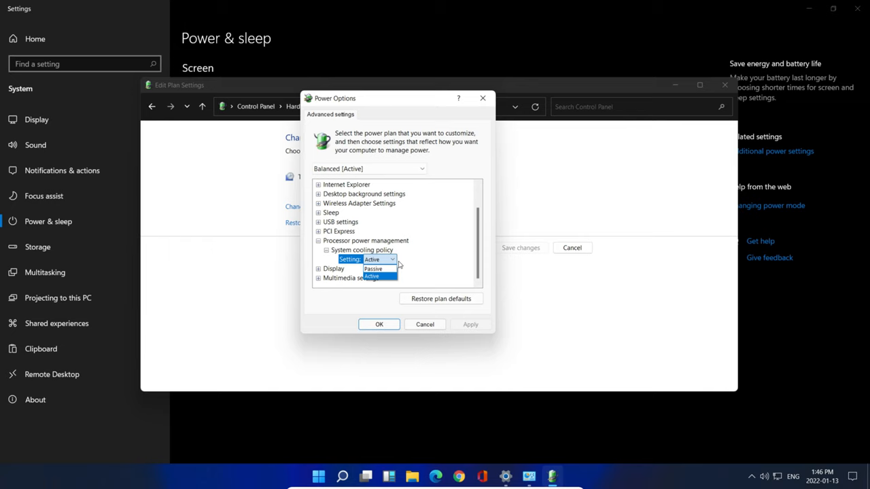
{"action": "left_click", "coordinate": [373, 269]}
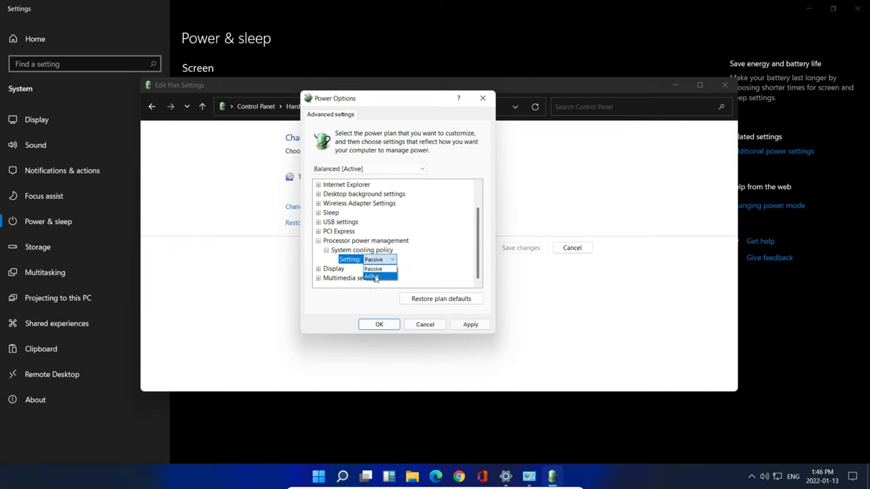
{"action": "left_click", "coordinate": [380, 259]}
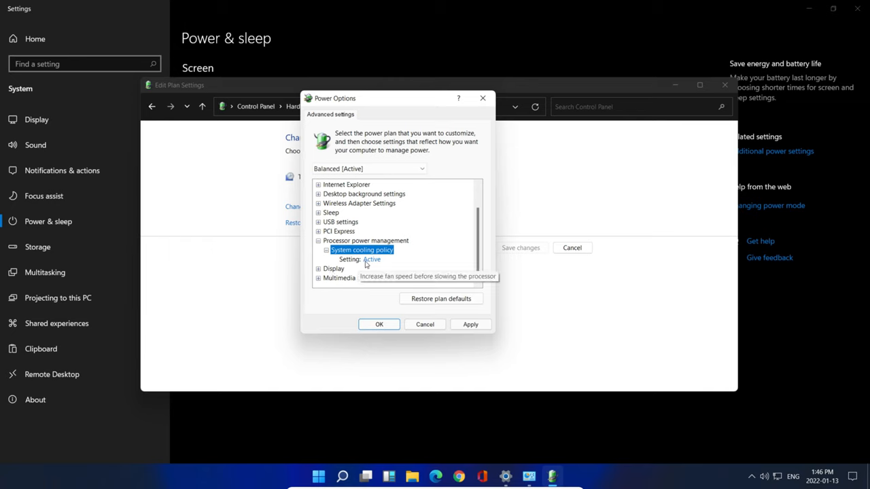
Step: Apply the advanced settings with OK and close the Edit Plan Settings window
{"action": "left_click", "coordinate": [367, 260]}
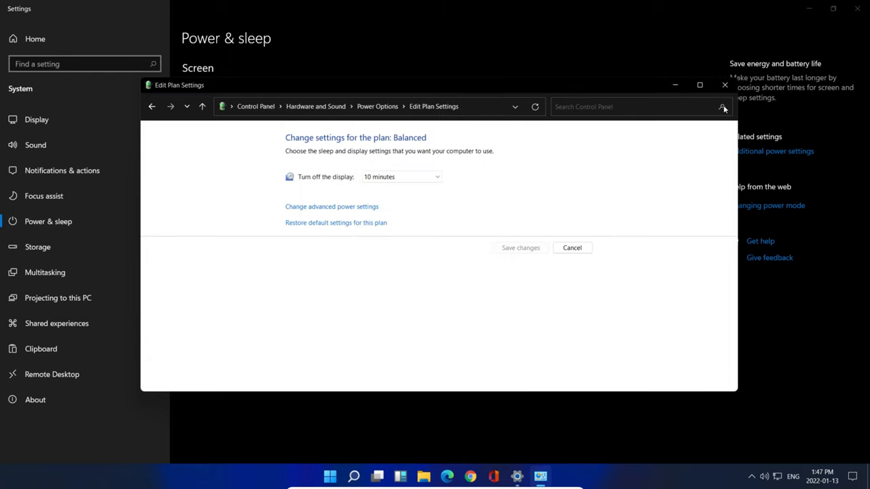
{"action": "left_click", "coordinate": [724, 84]}
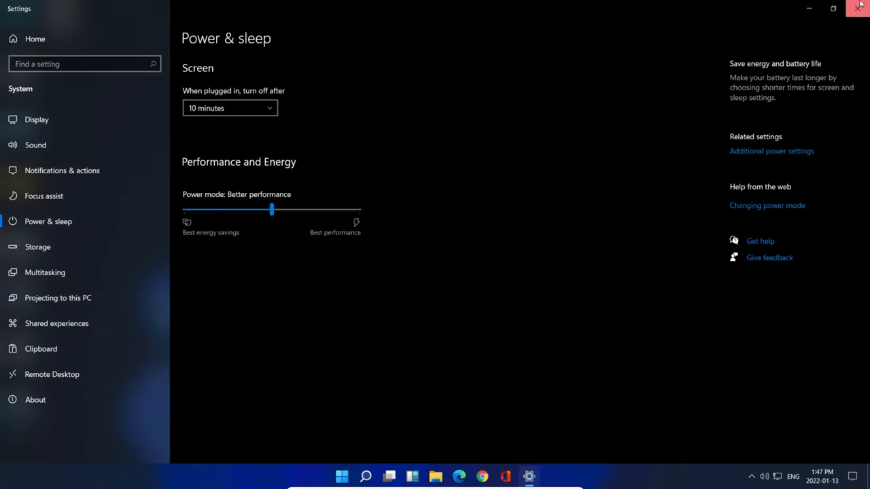